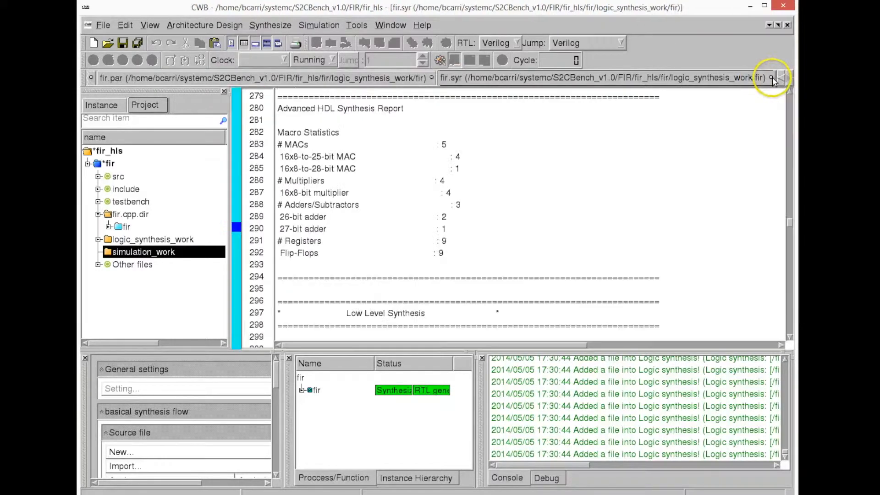
Close the fir.syr, fir.h and fir.cpp editor tabs.
{"action": "left_click", "coordinate": [772, 78]}
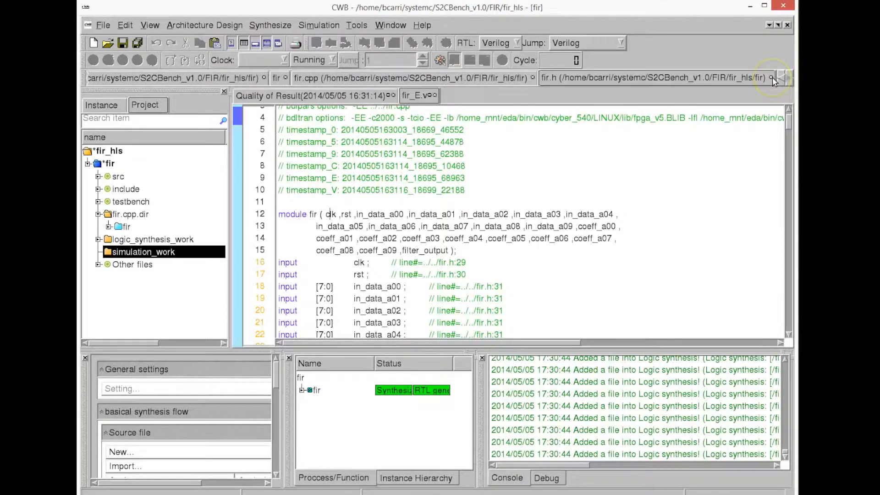
{"action": "left_click", "coordinate": [770, 77]}
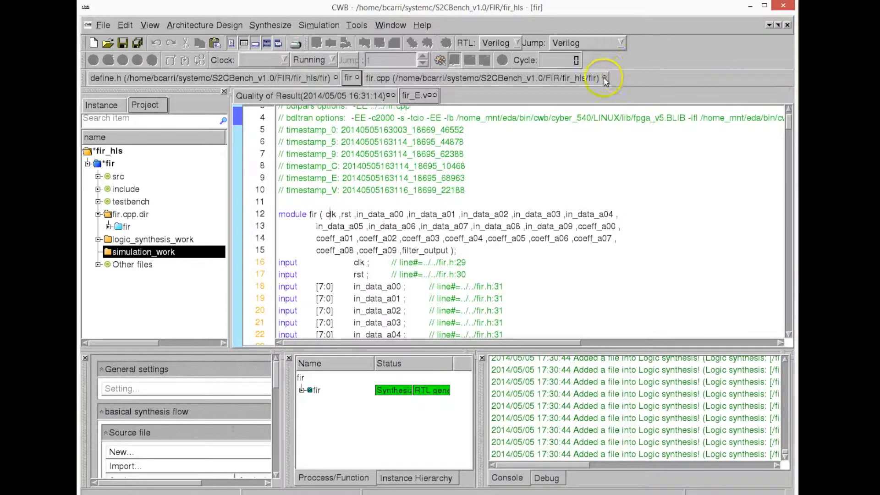
{"action": "left_click", "coordinate": [605, 78]}
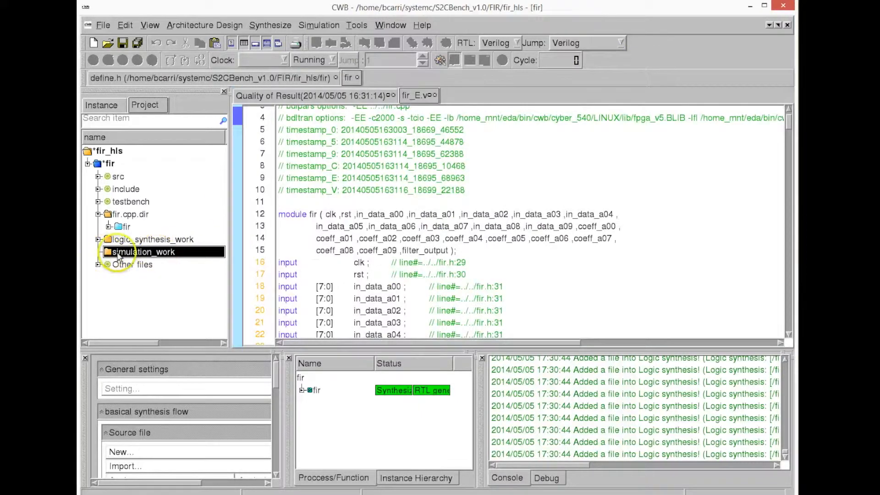
Define a Cycle accurate SystemC scenario named fir_cycle in simulation_work, with fir as top process.
{"action": "right_click", "coordinate": [148, 251]}
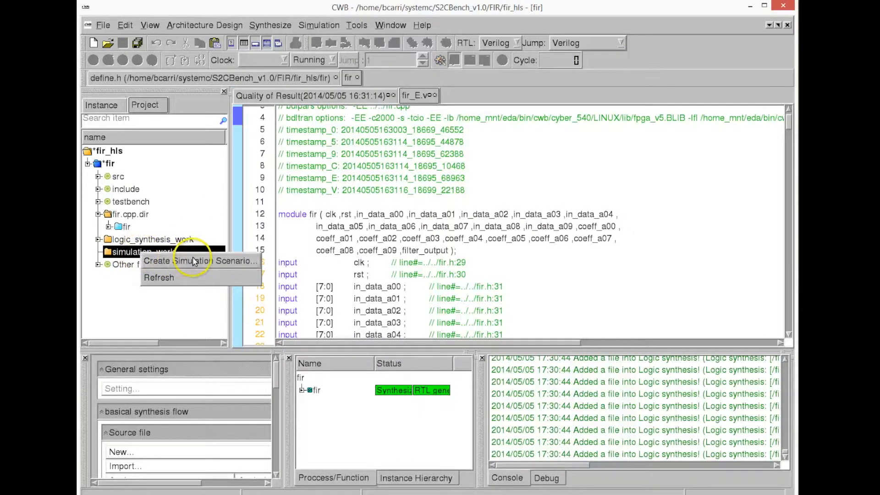
{"action": "left_click", "coordinate": [199, 260]}
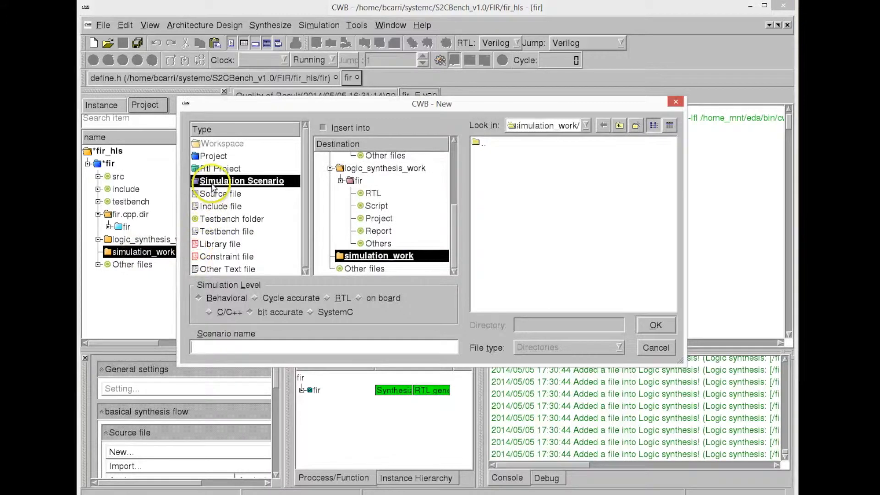
{"action": "mouse_move", "coordinate": [265, 297]}
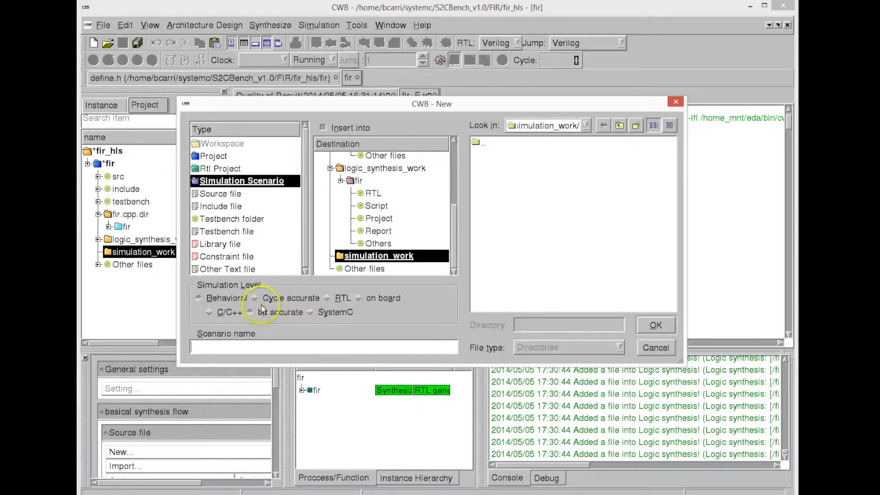
{"action": "left_click", "coordinate": [198, 298]}
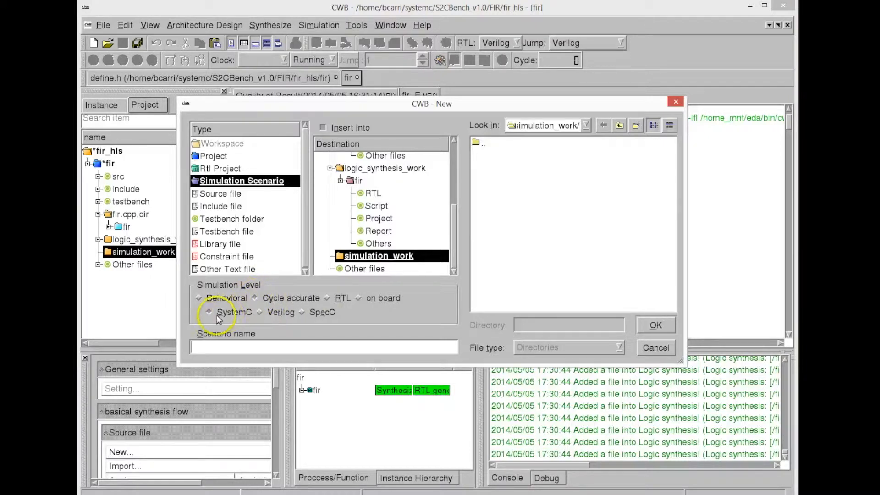
{"action": "type", "text": "fir_cycle"}
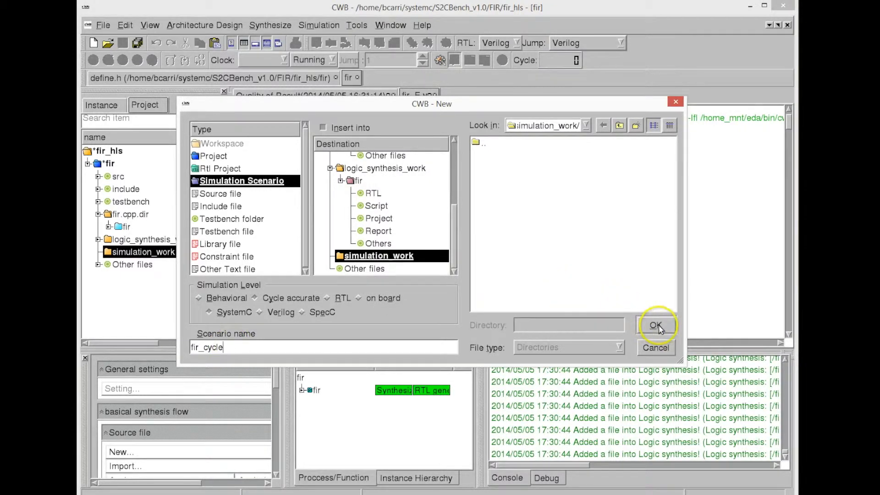
{"action": "left_click", "coordinate": [657, 325]}
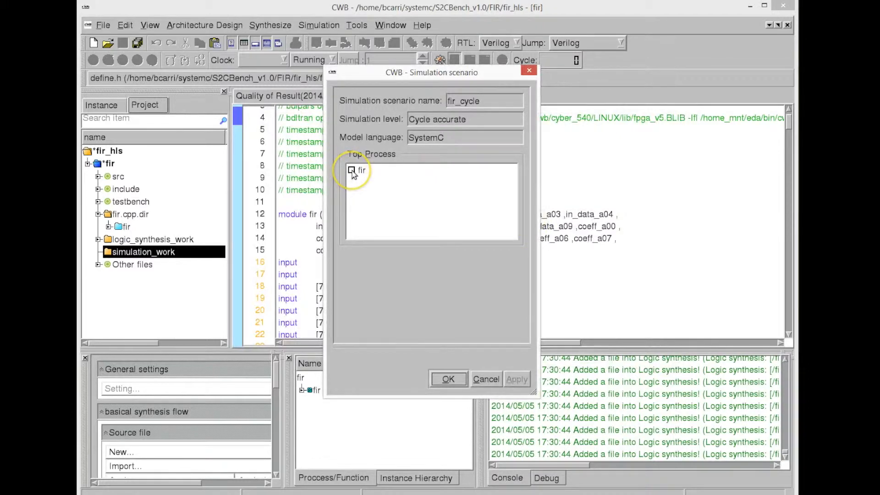
{"action": "left_click", "coordinate": [351, 170]}
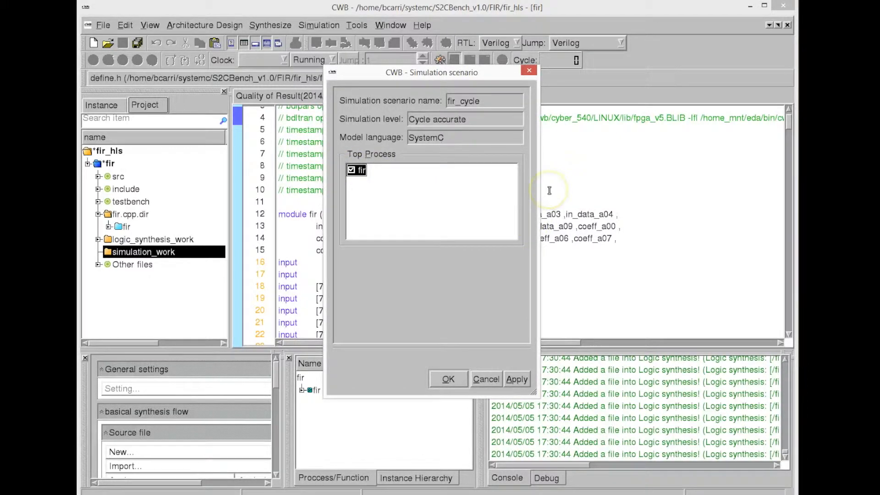
Enable Dump program variables in Model generate, dumping port signals only.
{"action": "left_click", "coordinate": [448, 379]}
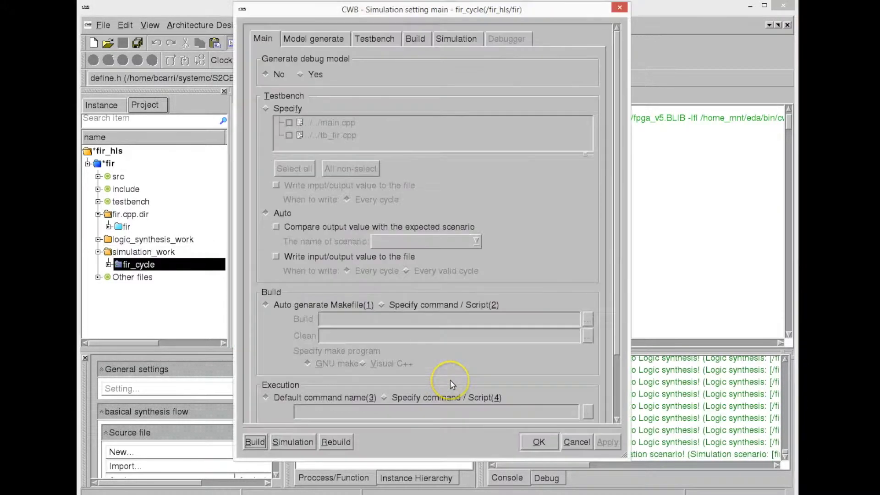
{"action": "mouse_move", "coordinate": [516, 145]}
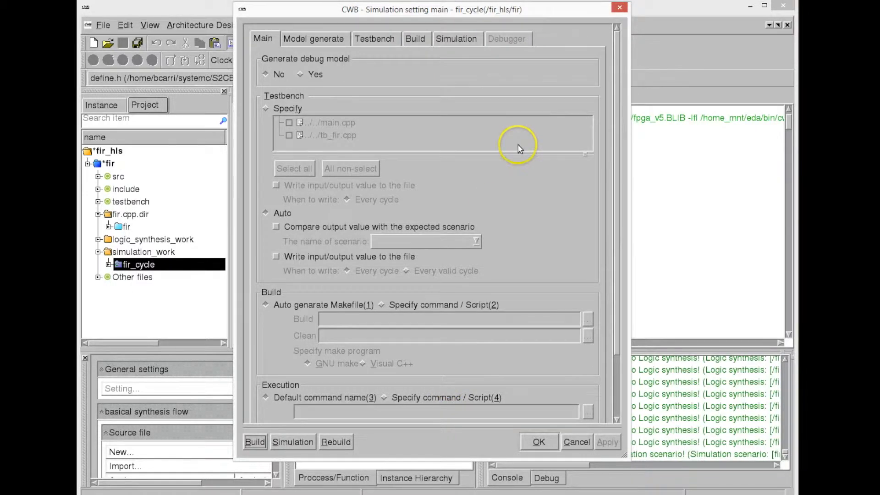
{"action": "scroll", "scroll_direction": "down", "scroll_amount": 3}
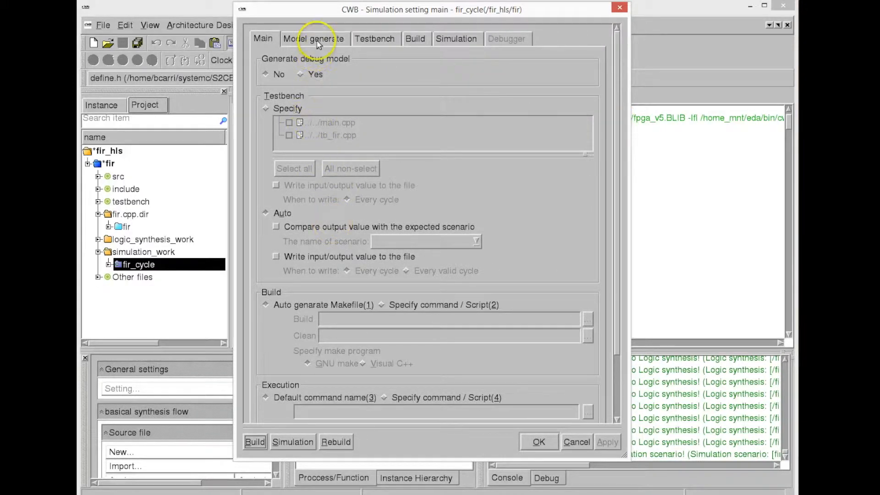
{"action": "mouse_move", "coordinate": [317, 44]}
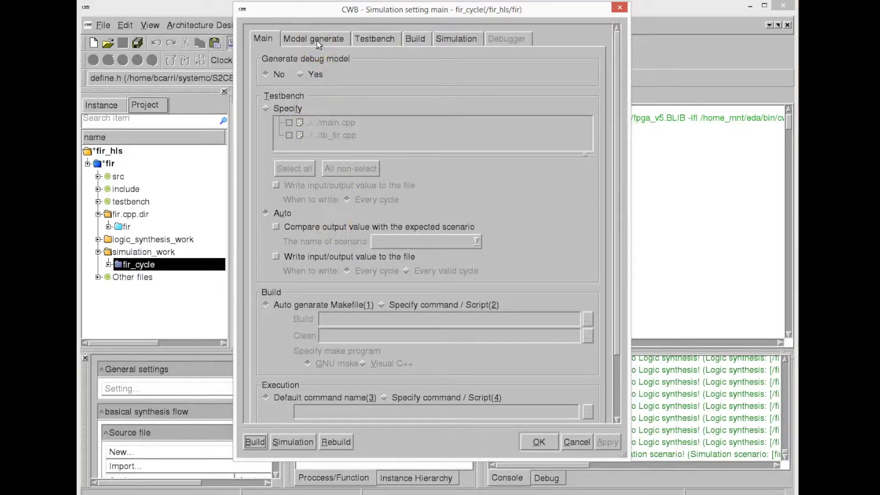
{"action": "left_click", "coordinate": [313, 39]}
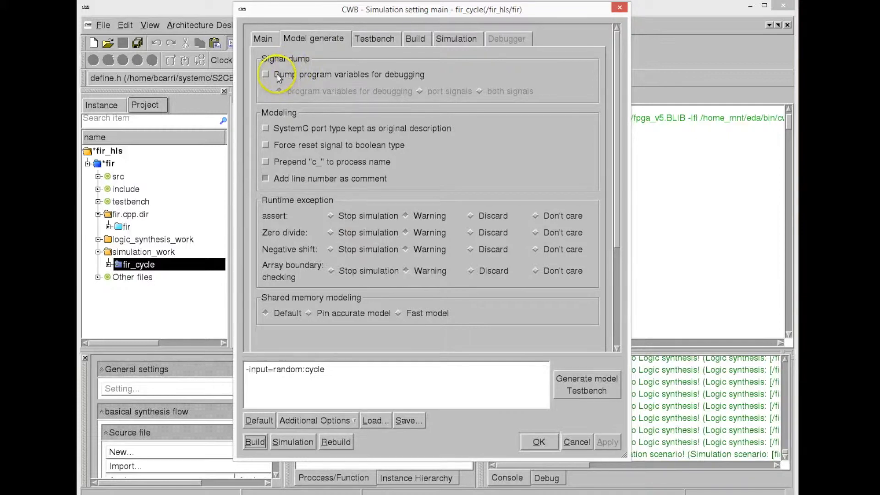
{"action": "left_click", "coordinate": [265, 73]}
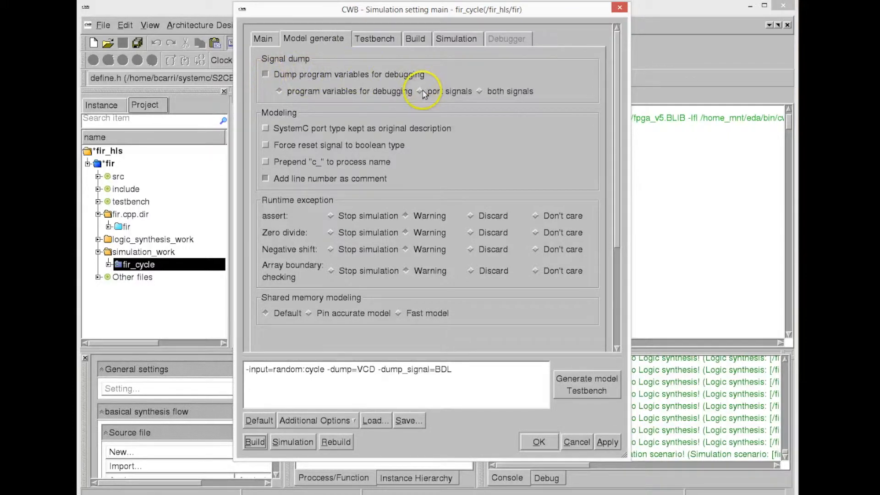
{"action": "left_click", "coordinate": [420, 91]}
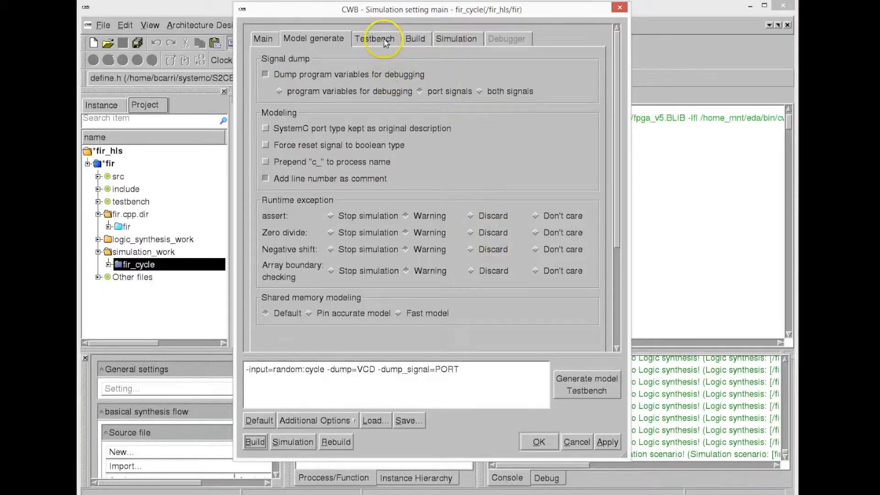
Keep the testbench input data source set to Random data.
{"action": "left_click", "coordinate": [375, 38]}
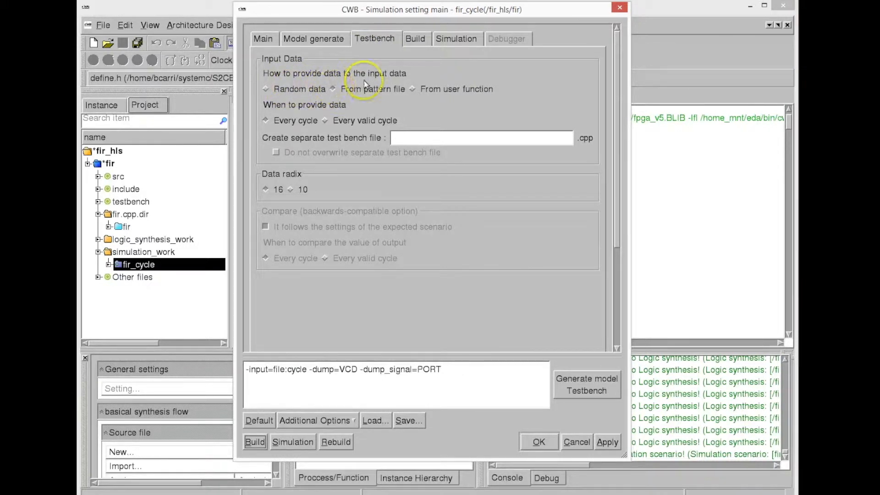
{"action": "left_click", "coordinate": [265, 89]}
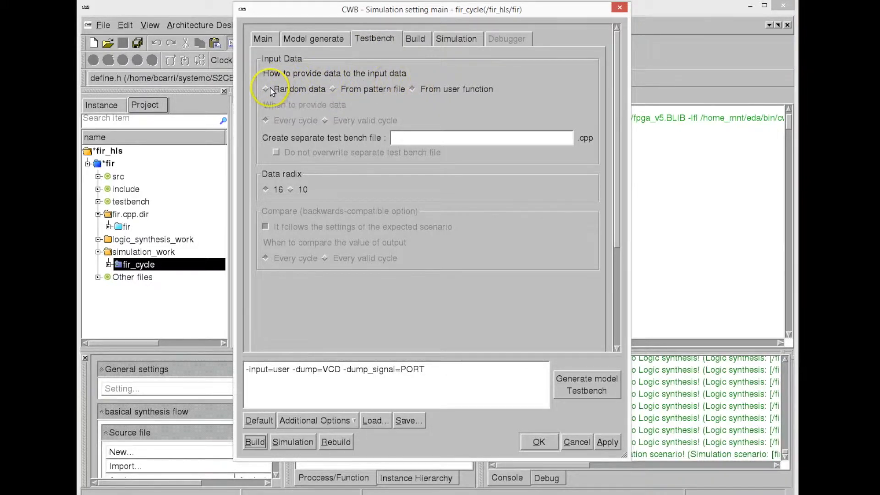
{"action": "left_click", "coordinate": [265, 88]}
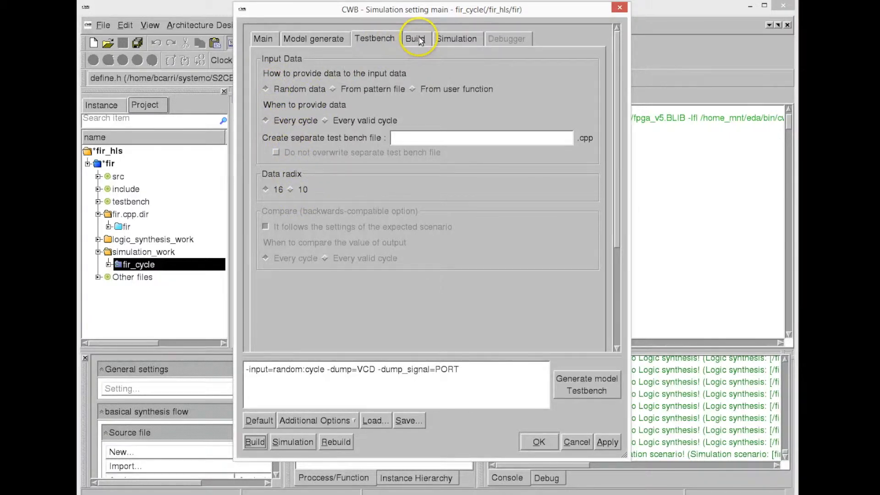
{"action": "scroll", "scroll_direction": "down", "scroll_amount": 3}
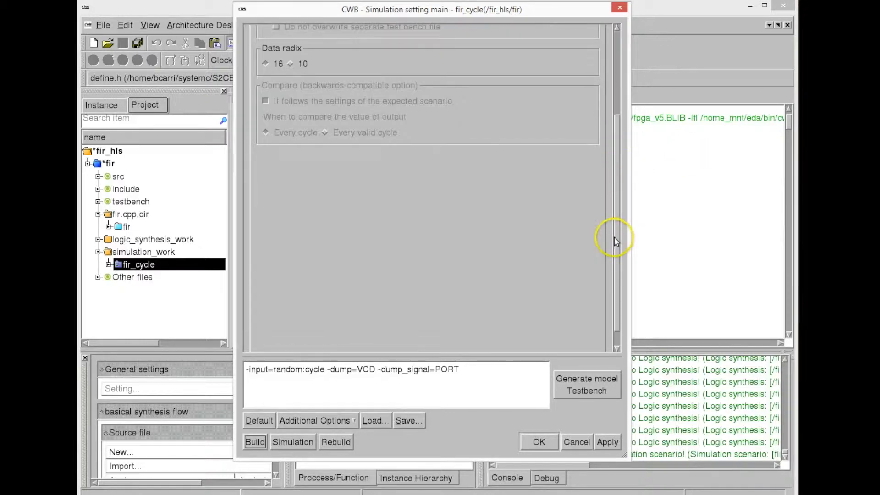
Fix the simulation cycle count at 256, logging to standard output and sim.res.
{"action": "left_click", "coordinate": [415, 38]}
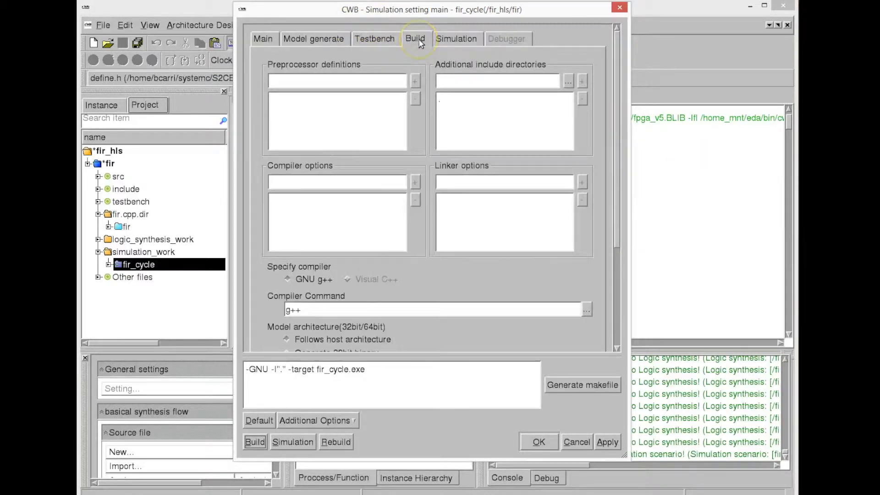
{"action": "mouse_move", "coordinate": [374, 136]}
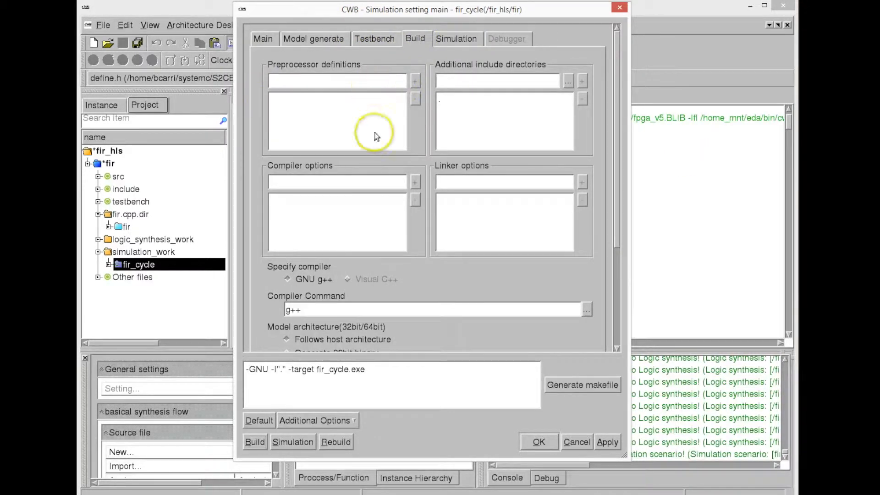
{"action": "scroll", "scroll_direction": "down", "scroll_amount": 3}
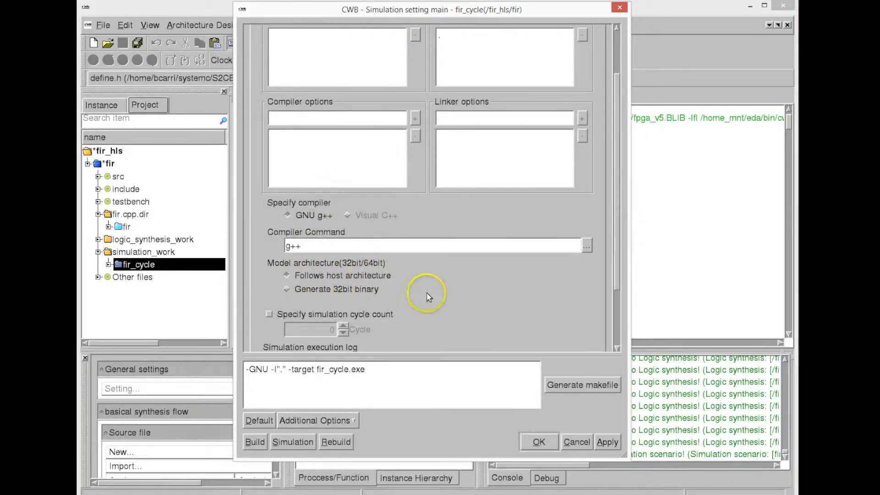
{"action": "scroll", "scroll_direction": "down", "scroll_amount": 3}
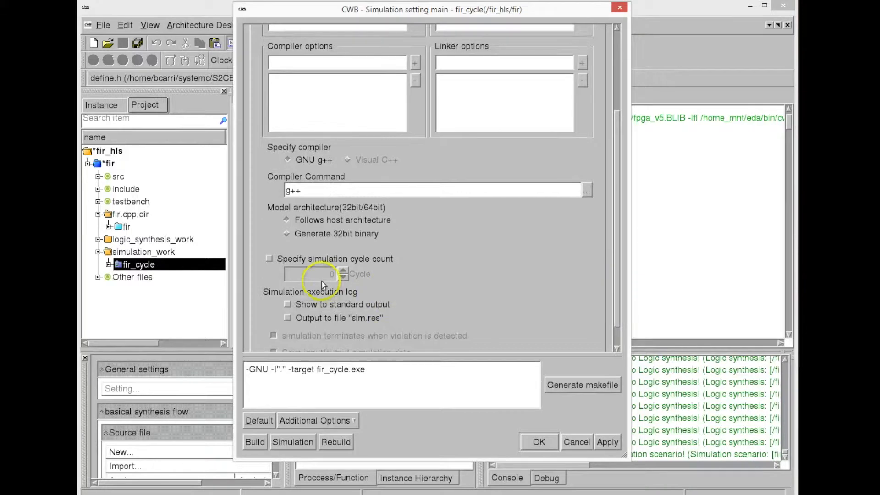
{"action": "left_click", "coordinate": [312, 273]}
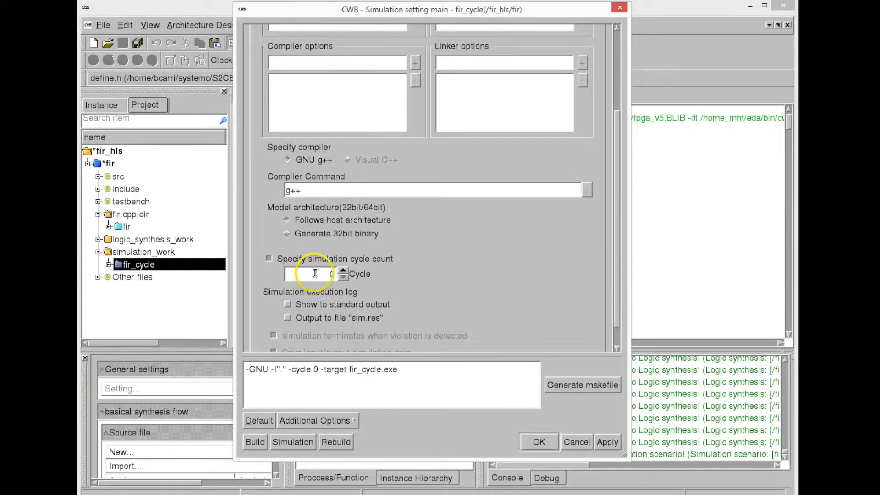
{"action": "type", "text": "250"}
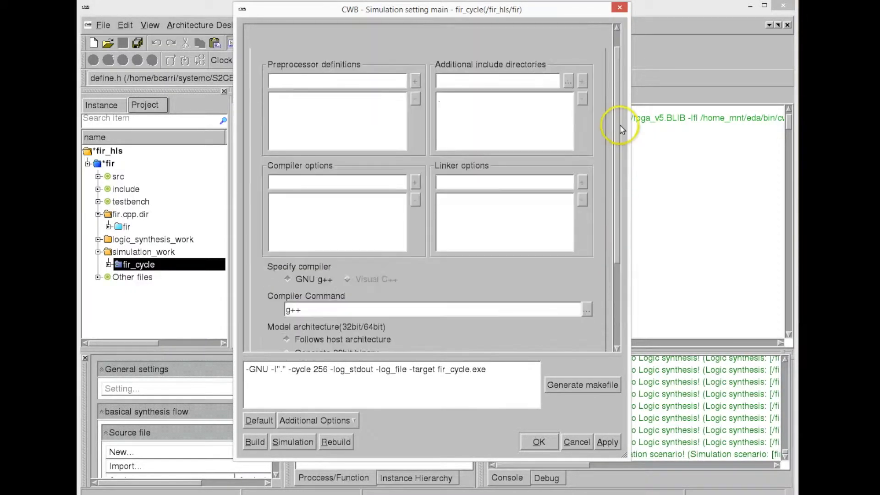
{"action": "left_click", "coordinate": [455, 38]}
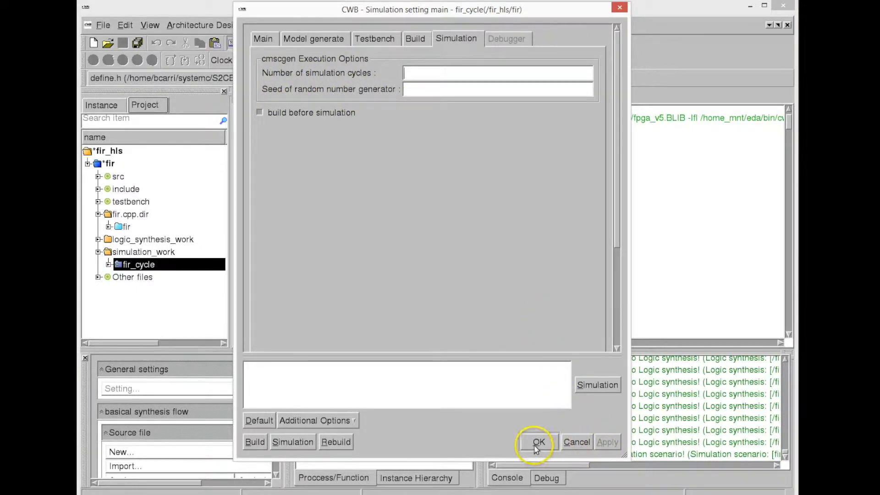
Confirm the fir_cycle settings and build the model, producing fir_cycle.exe.
{"action": "left_click", "coordinate": [537, 441]}
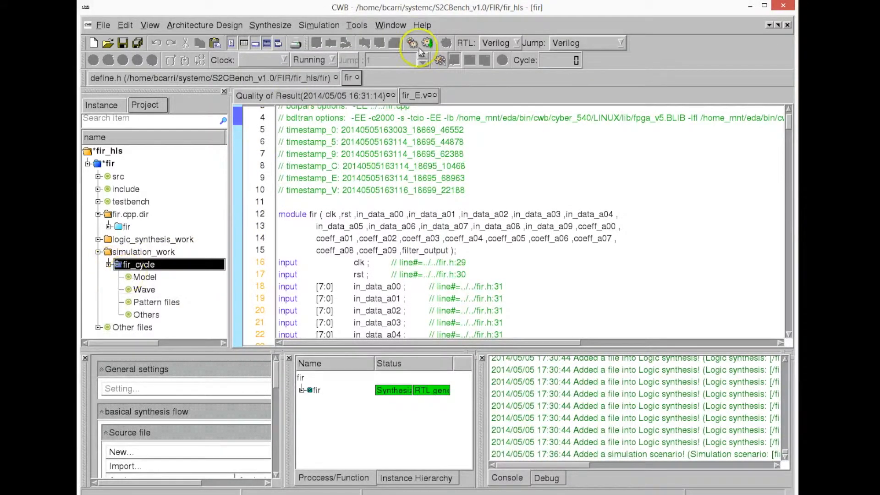
{"action": "left_click", "coordinate": [411, 43]}
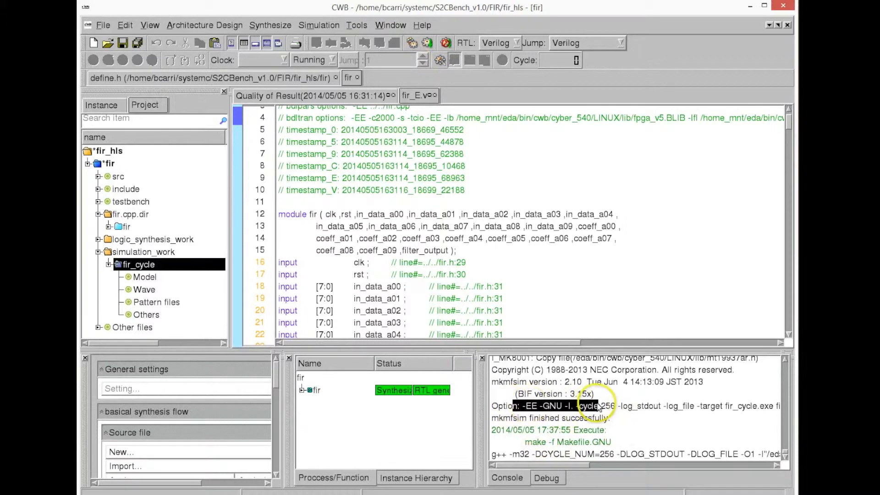
{"action": "scroll", "scroll_direction": "down", "scroll_amount": 3}
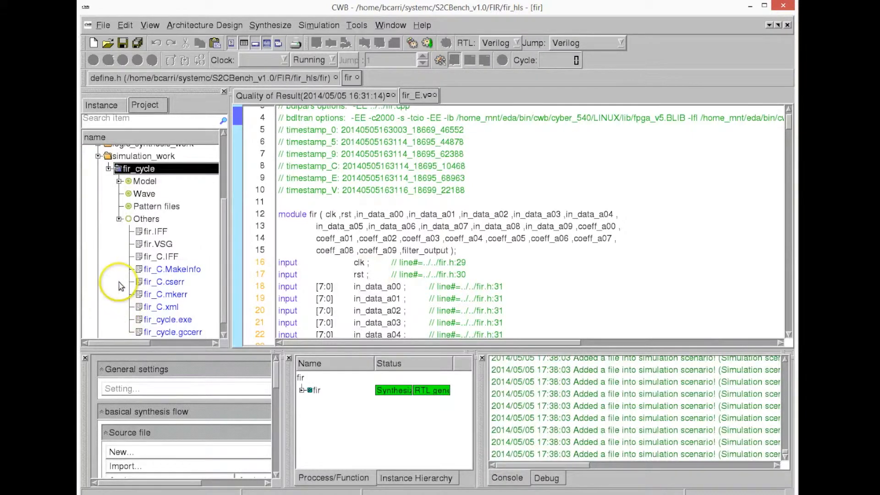
Expand fir_cycle's Model folder and view Makefile.GNU alongside fir_C.cpp and fir_C.h.
{"action": "left_click", "coordinate": [121, 181]}
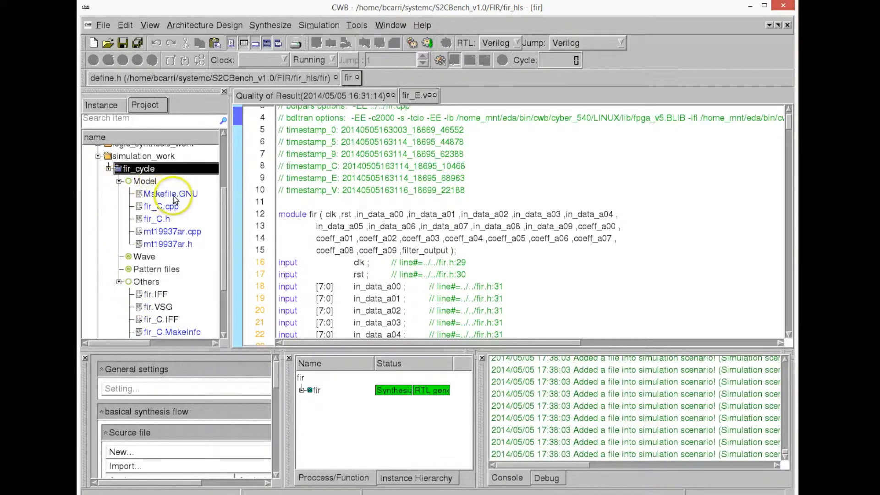
{"action": "left_click", "coordinate": [162, 207]}
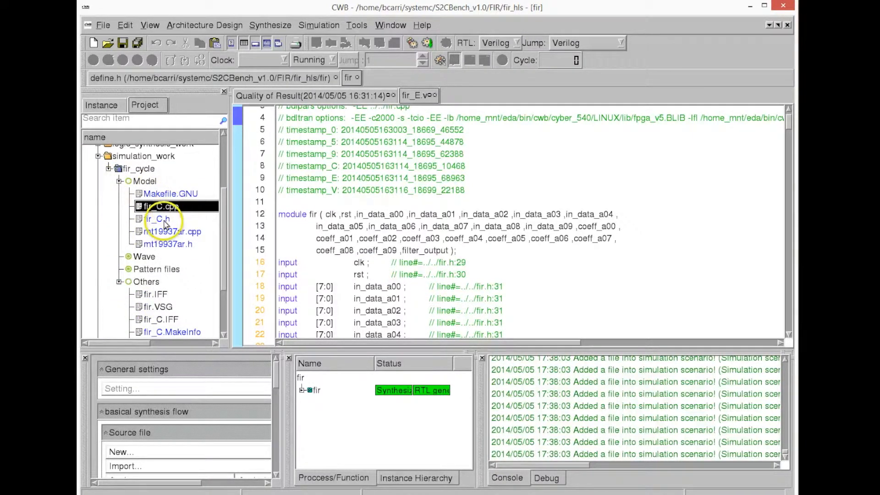
{"action": "double_click", "coordinate": [170, 193]}
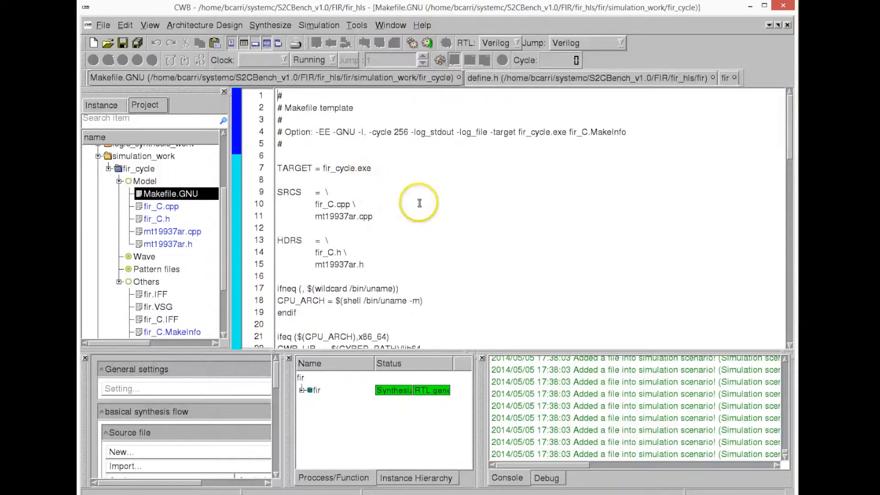
{"action": "double_click", "coordinate": [334, 204]}
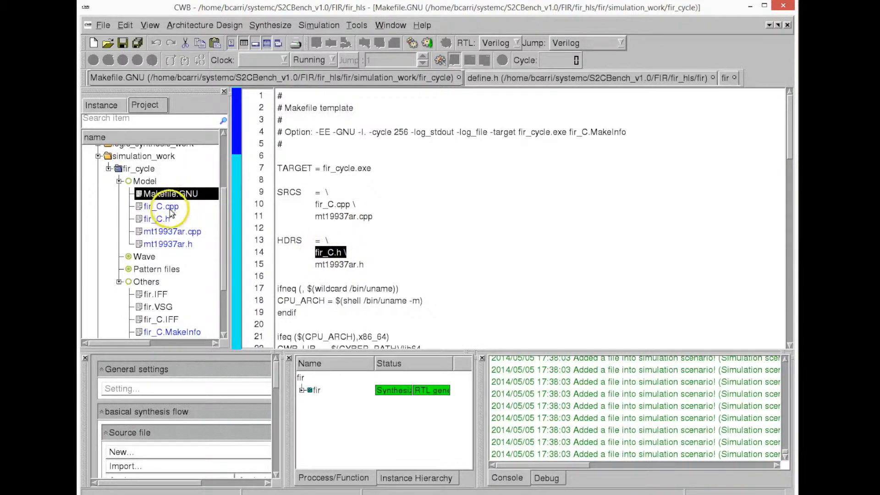
{"action": "left_click", "coordinate": [162, 219]}
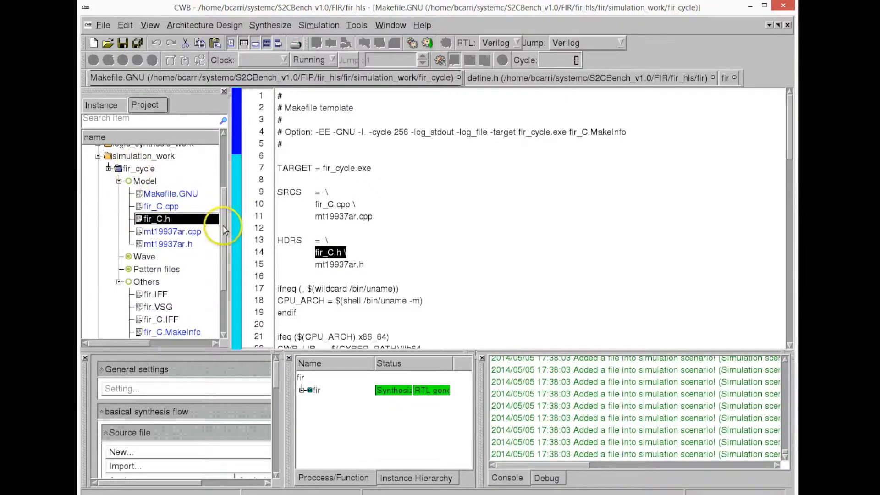
Run the fir_cycle simulation and select the resulting fir_test.vcd waveform file.
{"action": "scroll", "scroll_direction": "down", "scroll_amount": 3}
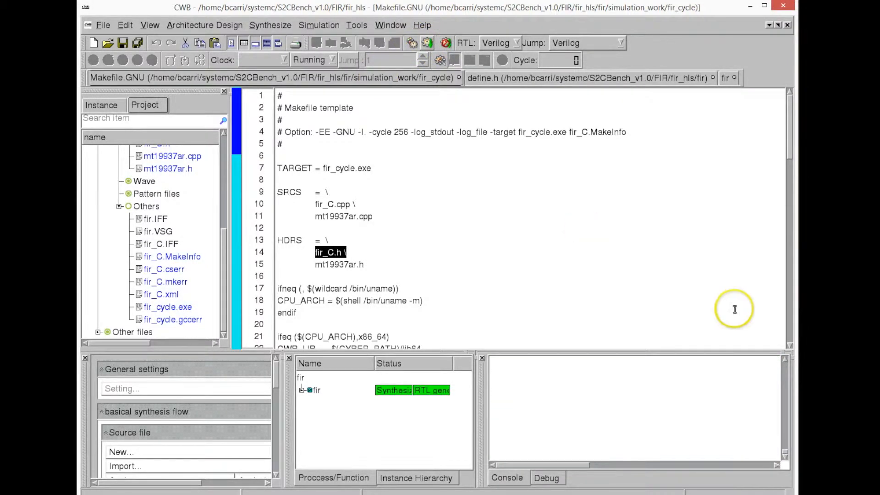
{"action": "mouse_move", "coordinate": [740, 309]}
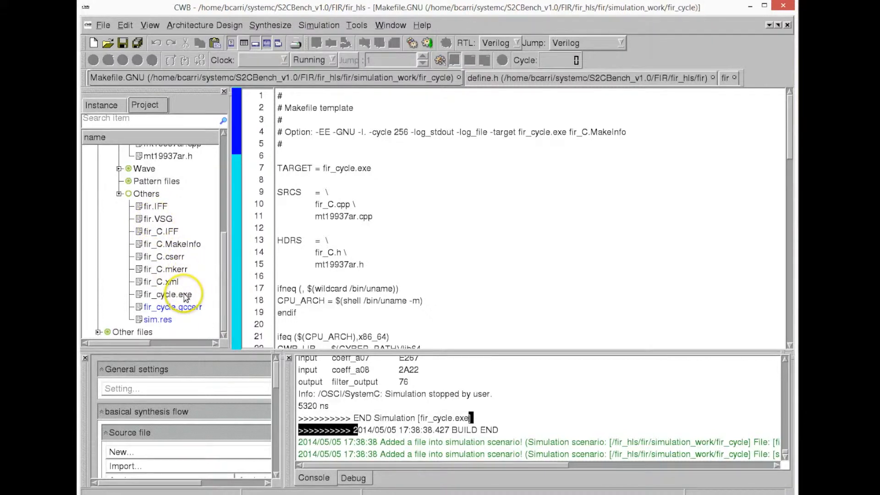
{"action": "left_click", "coordinate": [168, 294]}
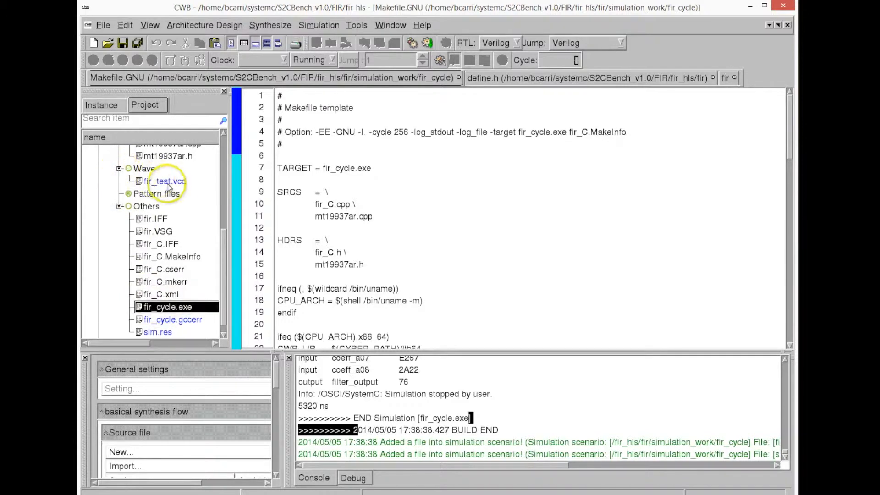
{"action": "left_click", "coordinate": [166, 181]}
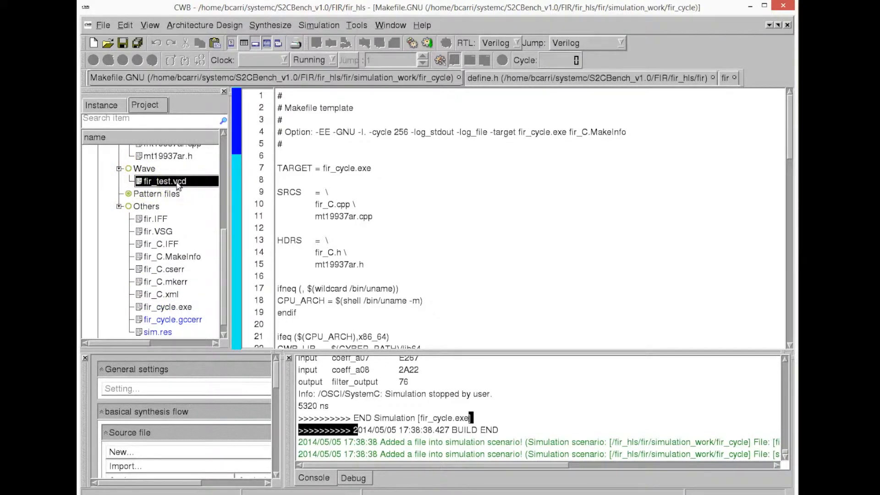
Open fir_test.vcd in GTKWave, add clk, rst, in_data_a09, zoom to fit, then close.
{"action": "double_click", "coordinate": [163, 181]}
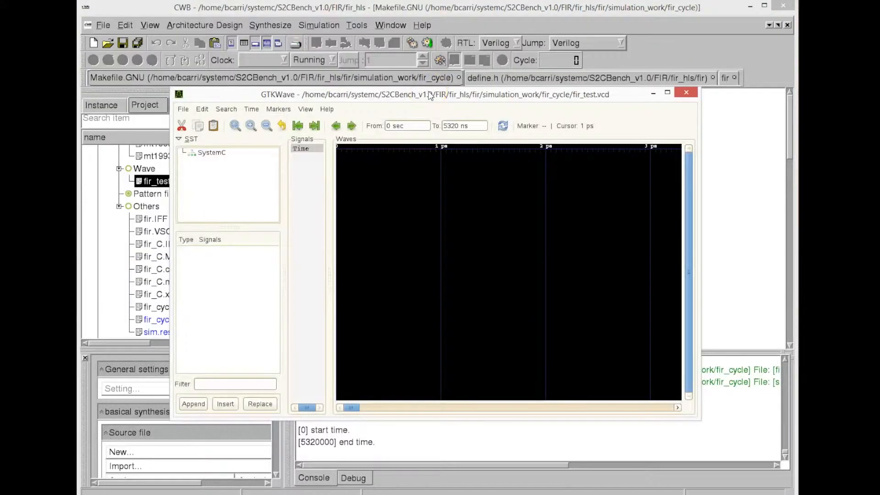
{"action": "left_click", "coordinate": [211, 152]}
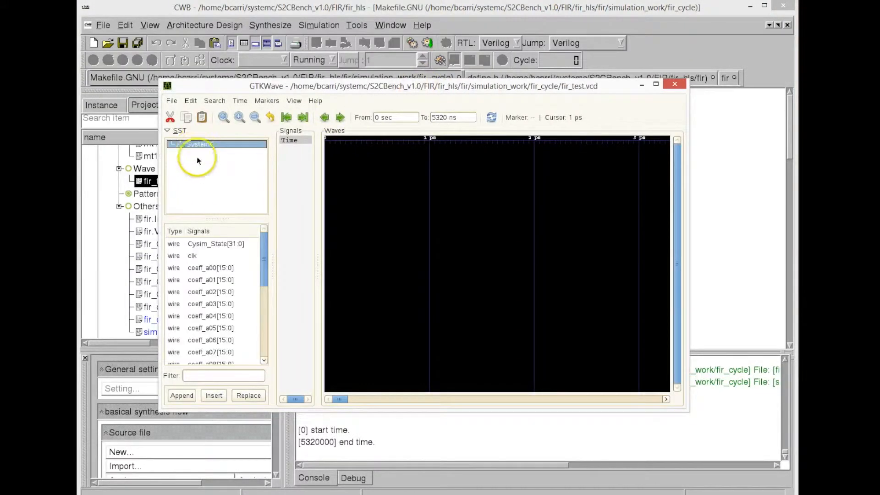
{"action": "left_click", "coordinate": [192, 255]}
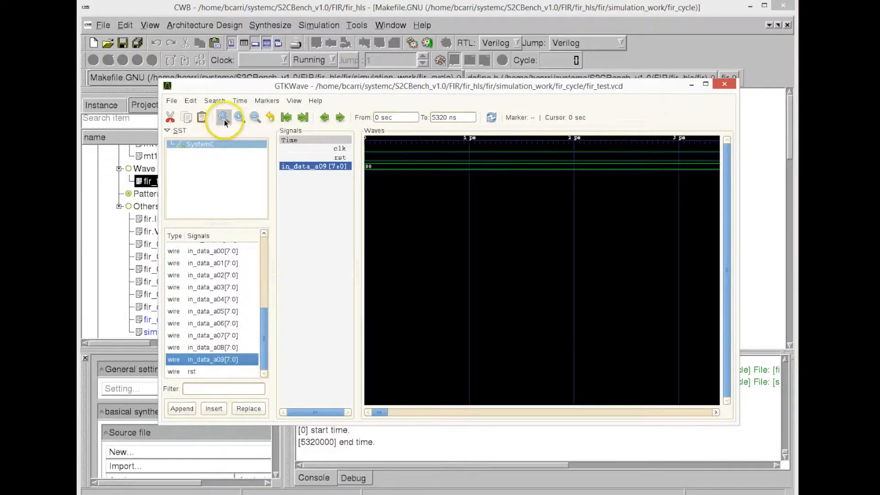
{"action": "left_click", "coordinate": [222, 117]}
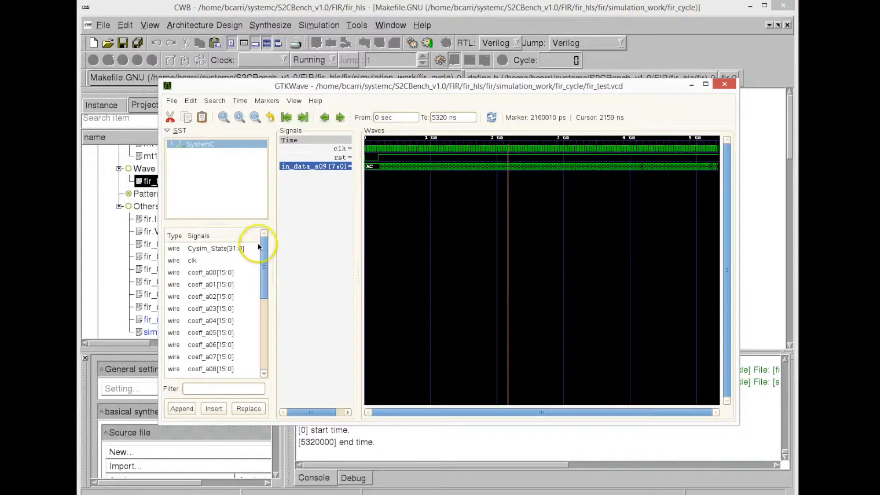
{"action": "left_click", "coordinate": [210, 272]}
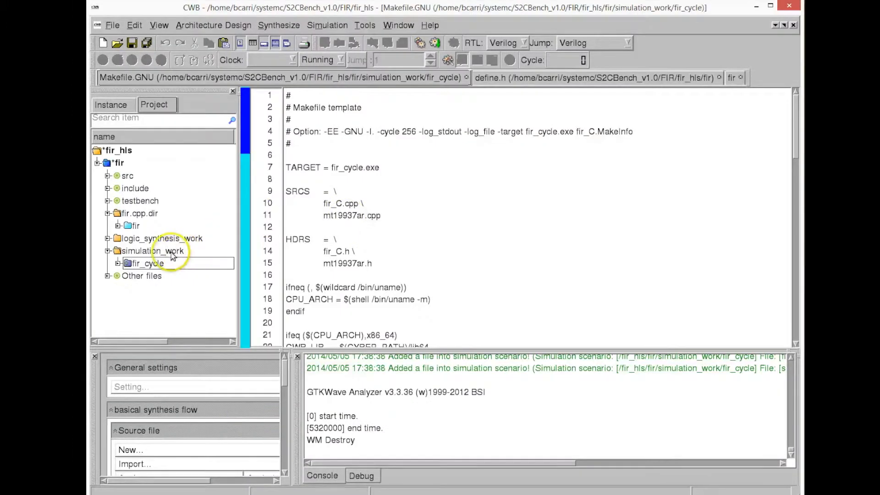
Define an RTL-only scenario named sim_rtl in simulation_work.
{"action": "right_click", "coordinate": [152, 251]}
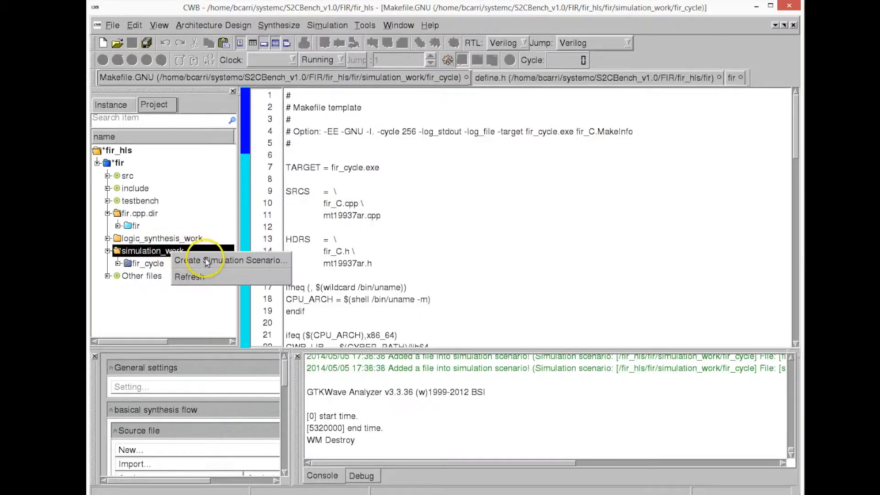
{"action": "left_click", "coordinate": [230, 260]}
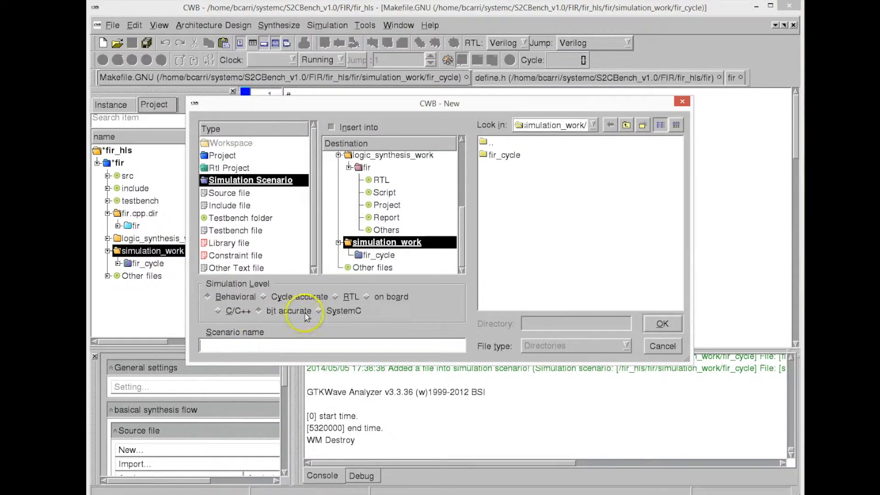
{"action": "left_click", "coordinate": [337, 297]}
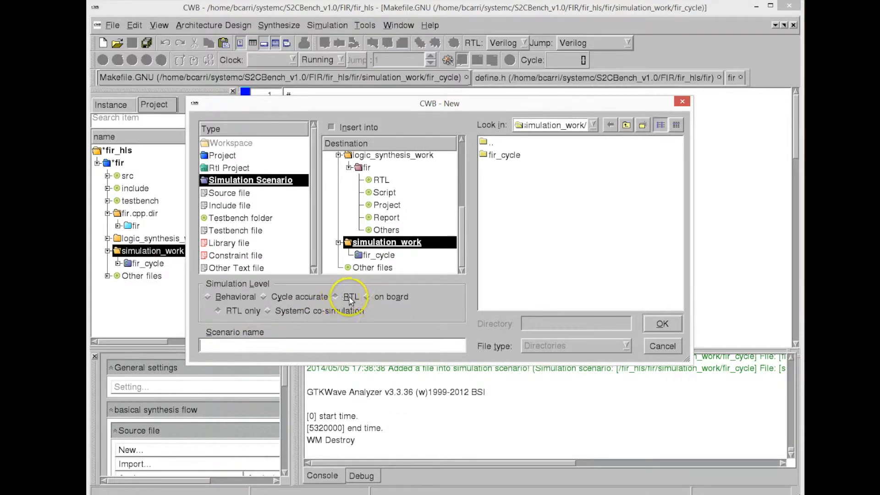
{"action": "type", "text": "sim"}
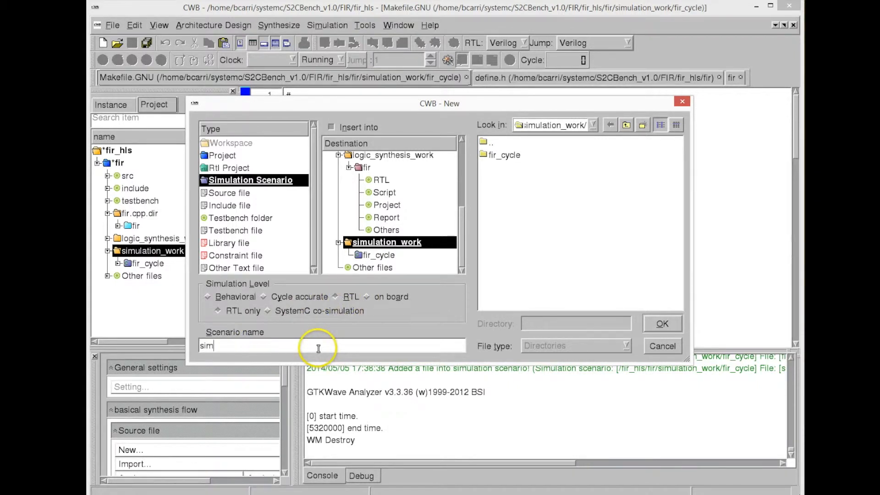
{"action": "type", "text": "_rtl"}
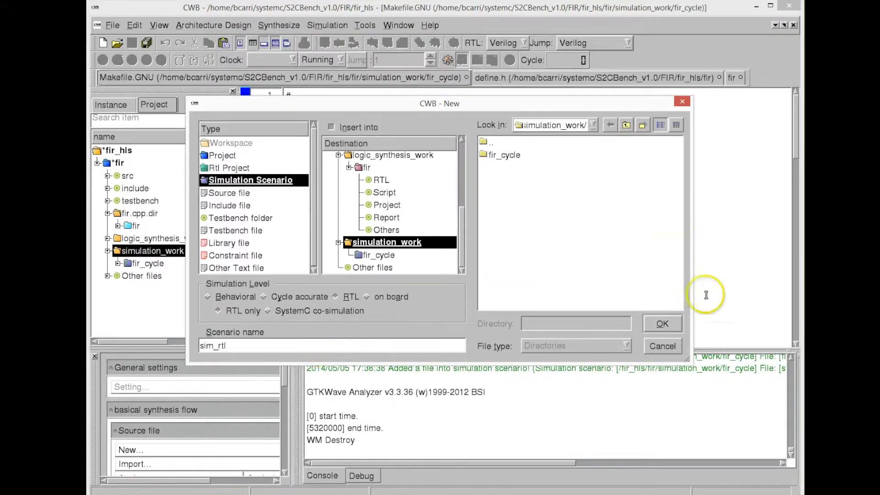
{"action": "left_click", "coordinate": [661, 323]}
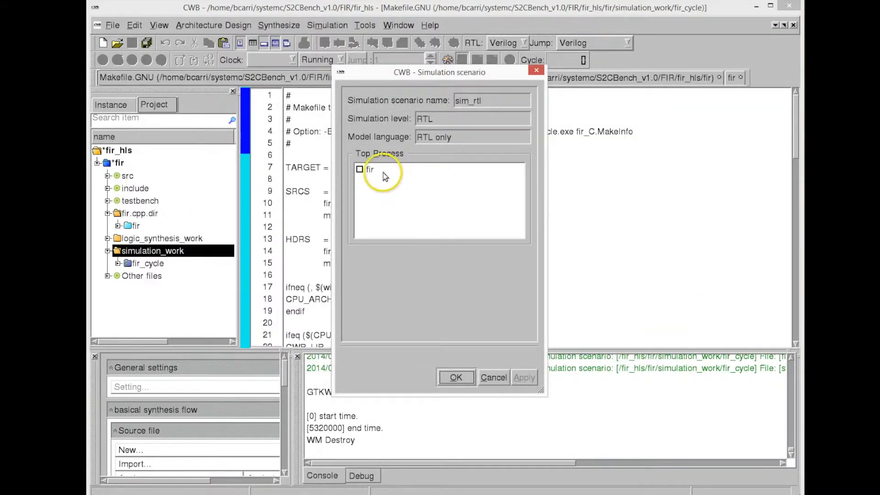
Set fir as sim_rtl's top process, choose a simulator, then apply and confirm.
{"action": "left_click", "coordinate": [455, 377]}
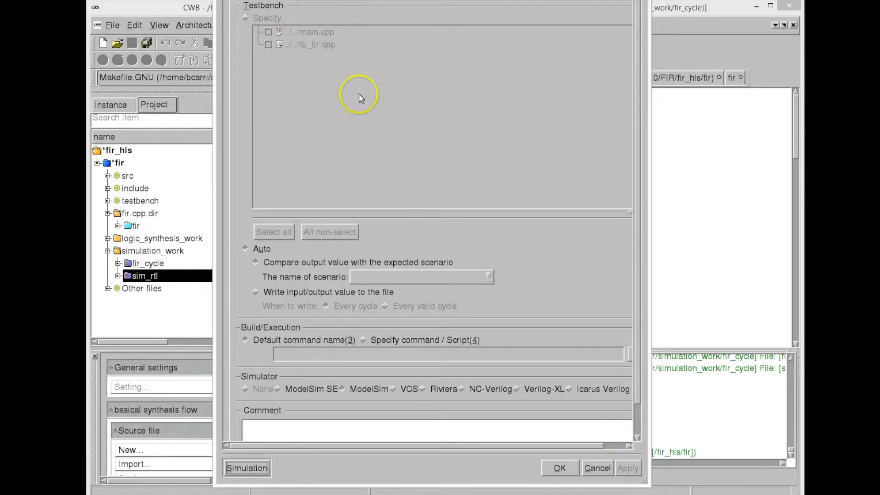
{"action": "mouse_move", "coordinate": [637, 320]}
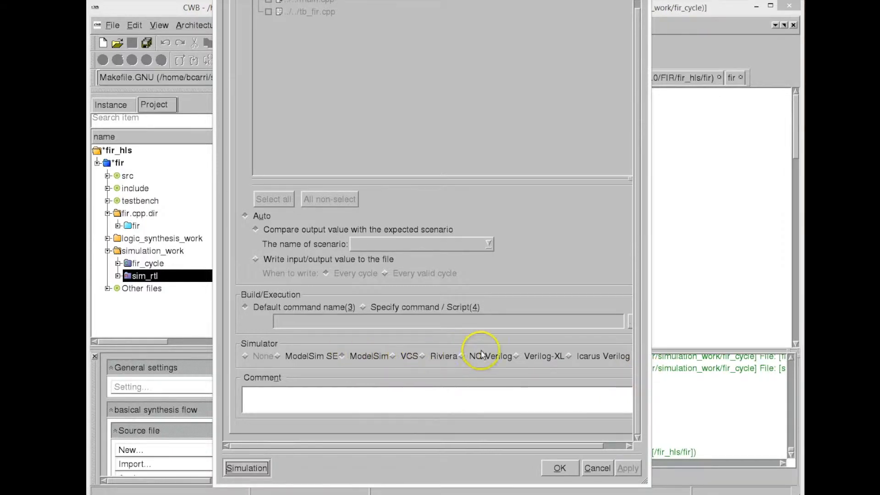
{"action": "left_click", "coordinate": [401, 355]}
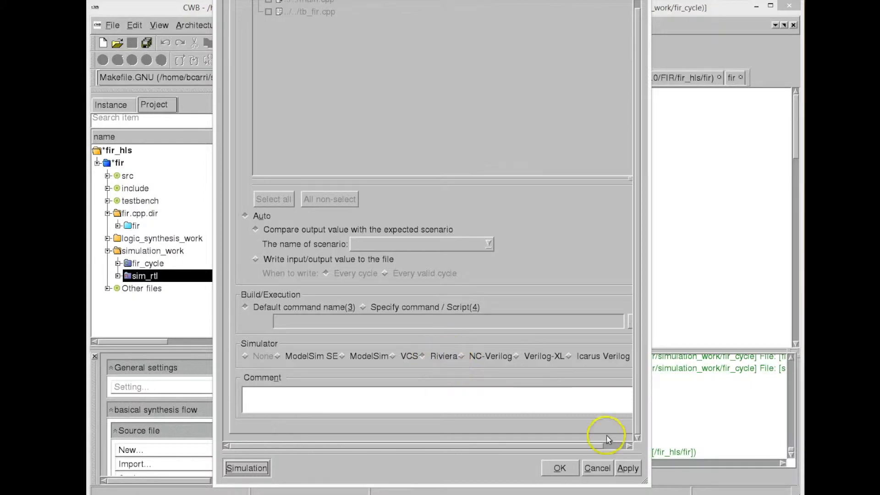
{"action": "left_click", "coordinate": [559, 467]}
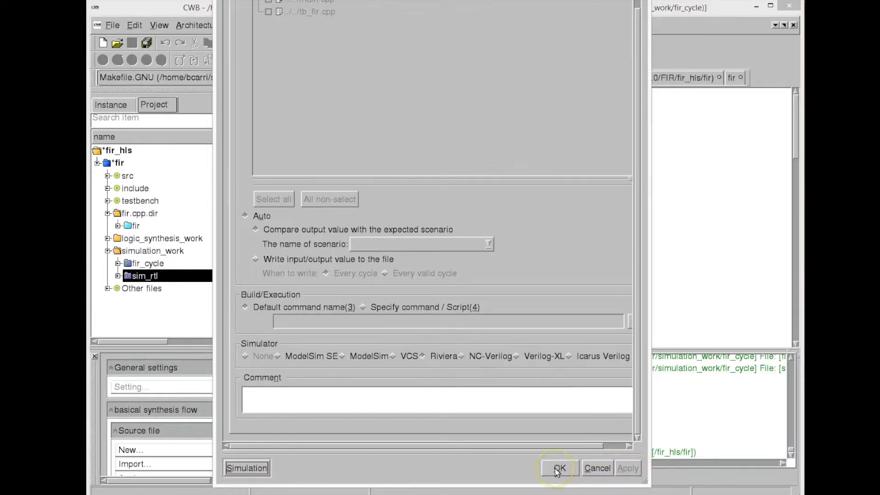
{"action": "left_click", "coordinate": [559, 467]}
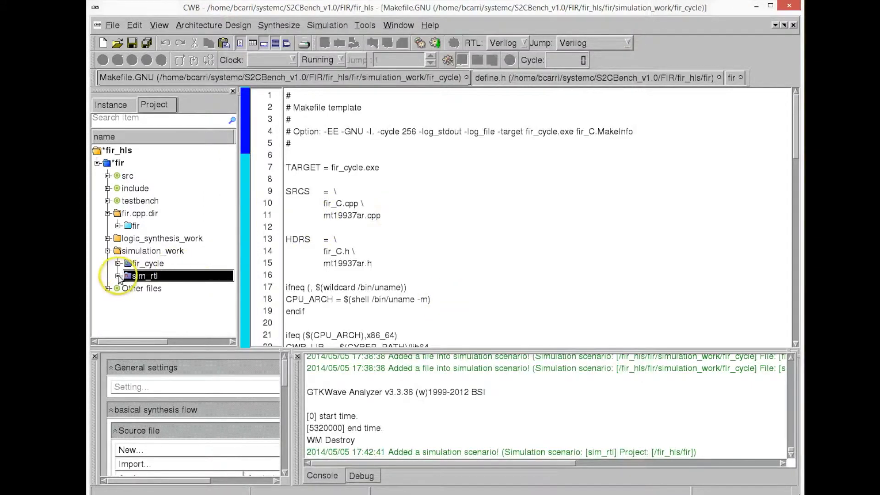
Expand sim_rtl and open the fir_E_tb.v testbench.
{"action": "right_click", "coordinate": [147, 274]}
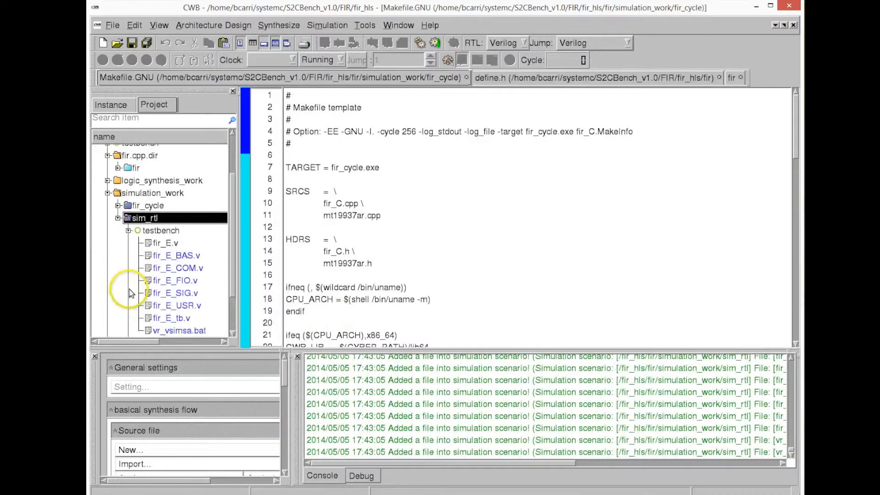
{"action": "left_click", "coordinate": [175, 255]}
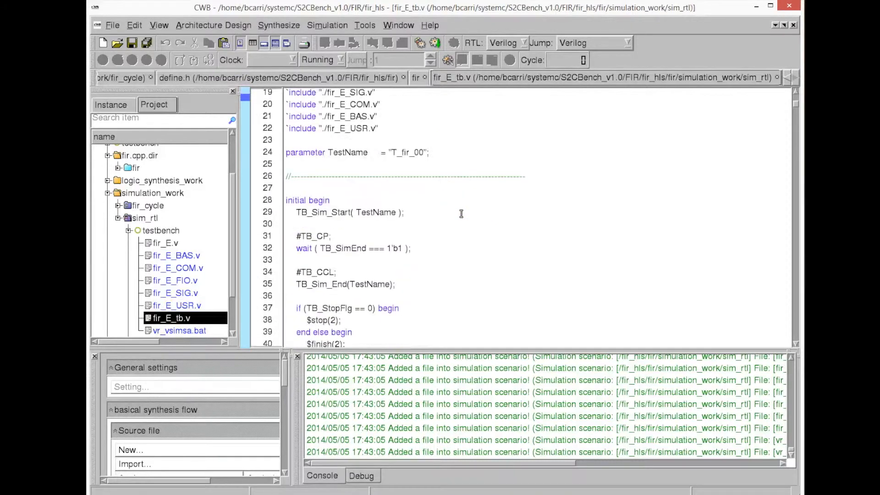
{"action": "scroll", "scroll_direction": "down", "scroll_amount": 3}
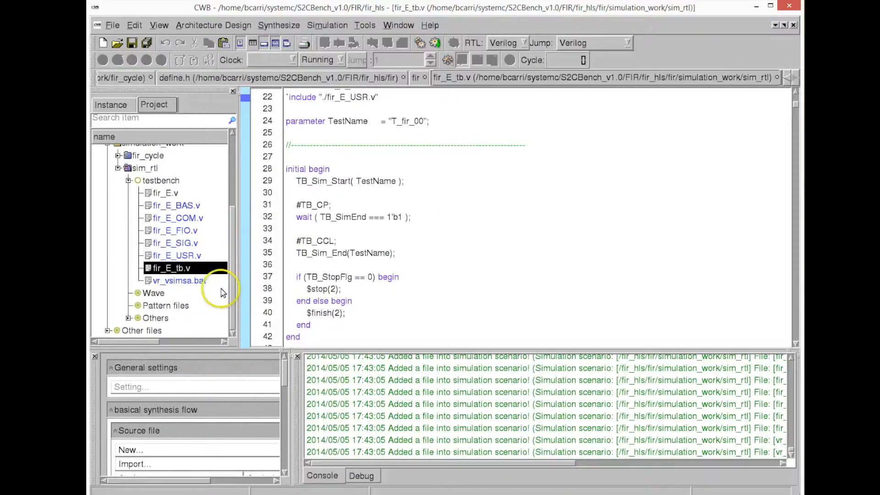
Open the vr_vsimsa.bat and vr_runme.tcl scripts.
{"action": "right_click", "coordinate": [178, 281]}
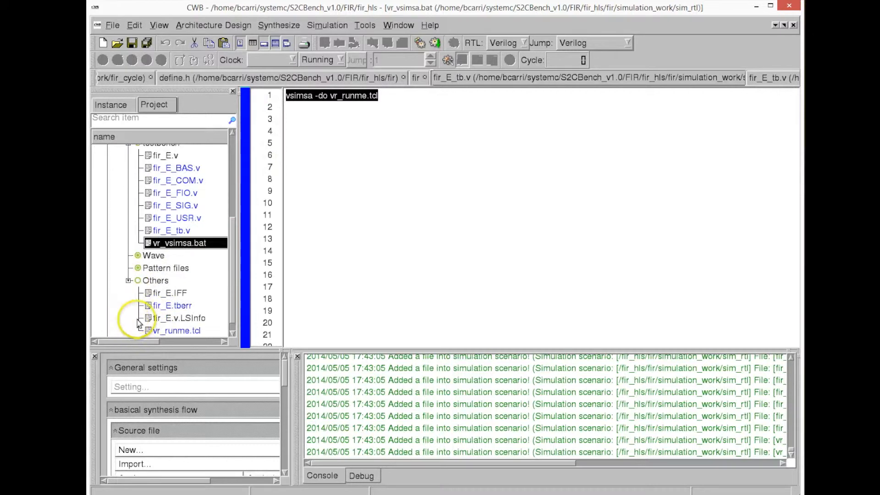
{"action": "scroll", "scroll_direction": "down", "scroll_amount": 3}
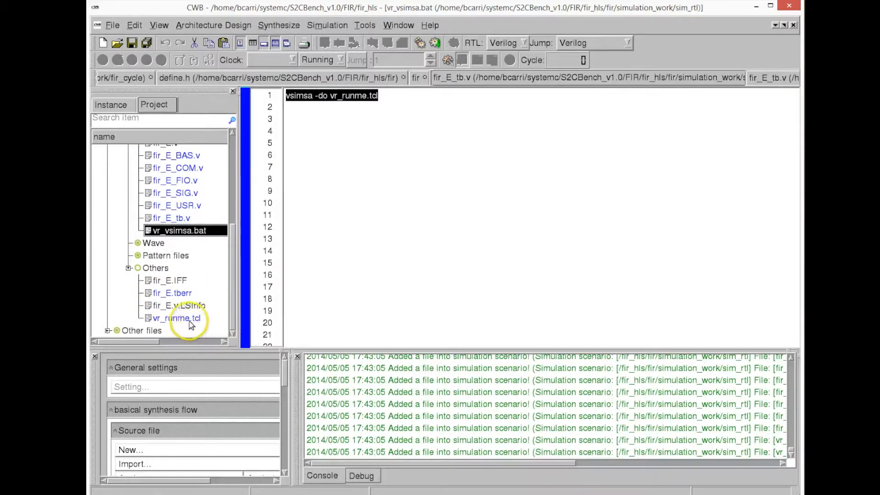
{"action": "right_click", "coordinate": [177, 318]}
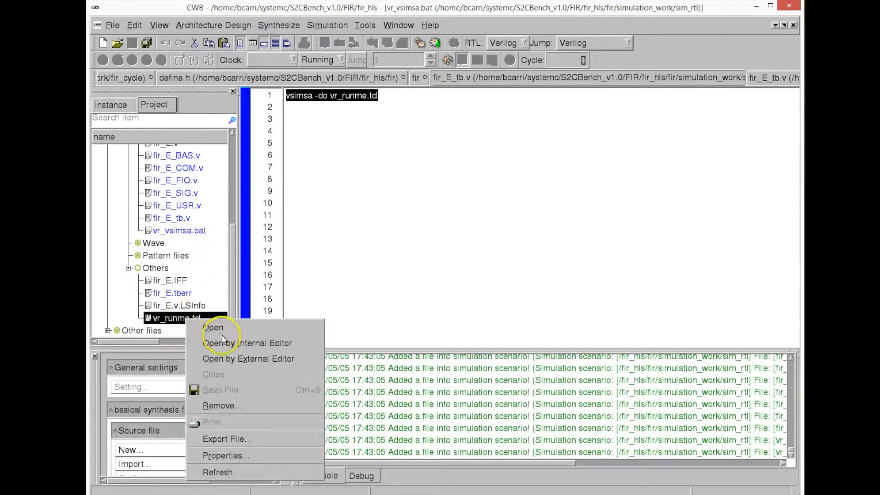
{"action": "left_click", "coordinate": [212, 327]}
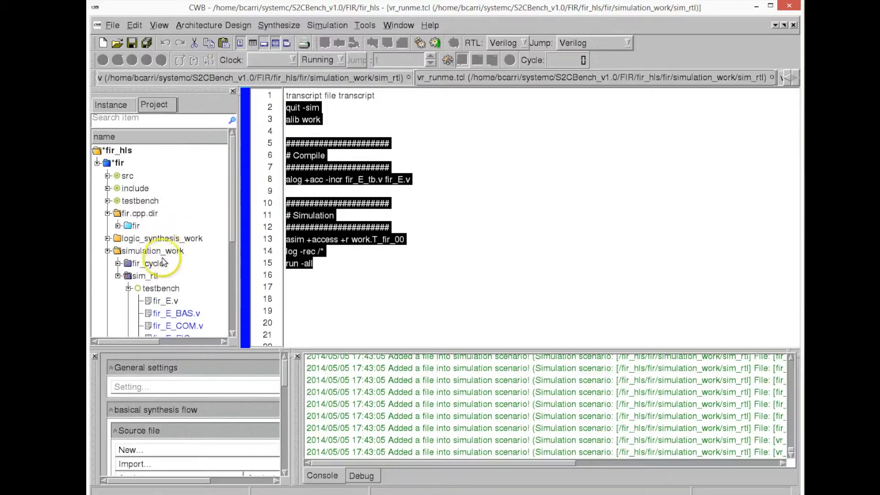
{"action": "left_click", "coordinate": [145, 274]}
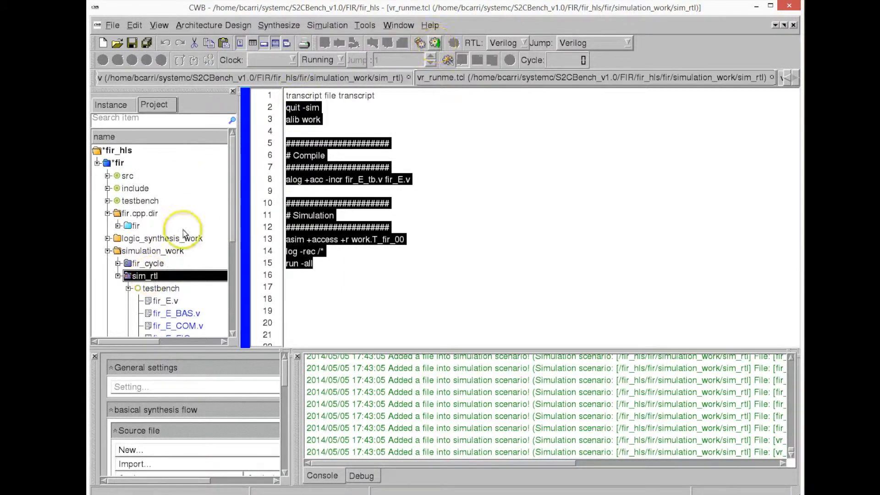
Run the sim_rtl scenario's Simulation, dismiss the running notice, and reveal fir_E.vcd under Wave.
{"action": "right_click", "coordinate": [145, 275]}
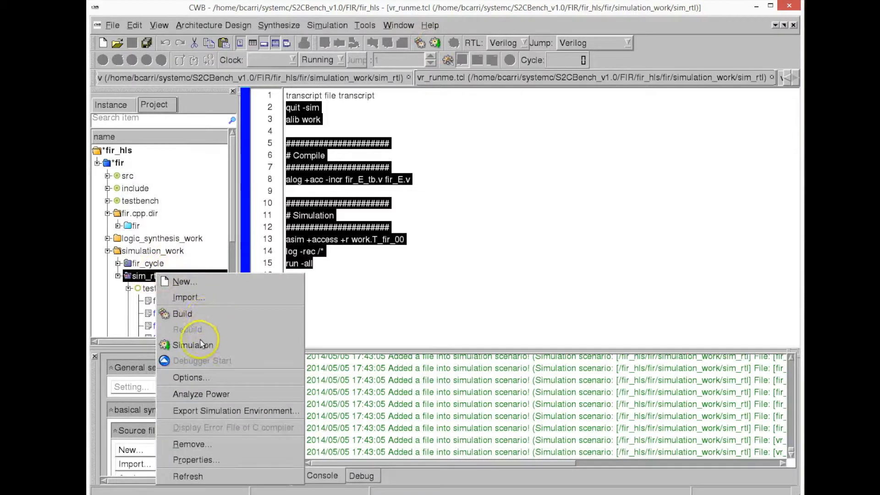
{"action": "left_click", "coordinate": [192, 344]}
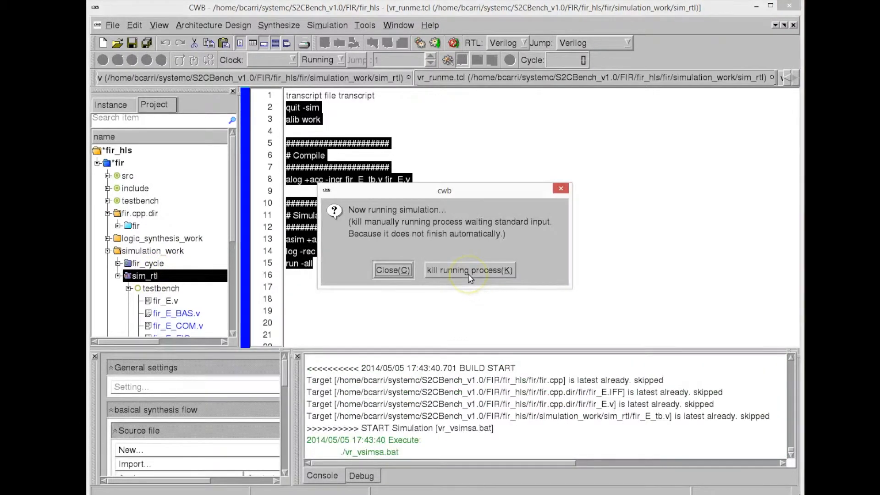
{"action": "mouse_move", "coordinate": [469, 203]}
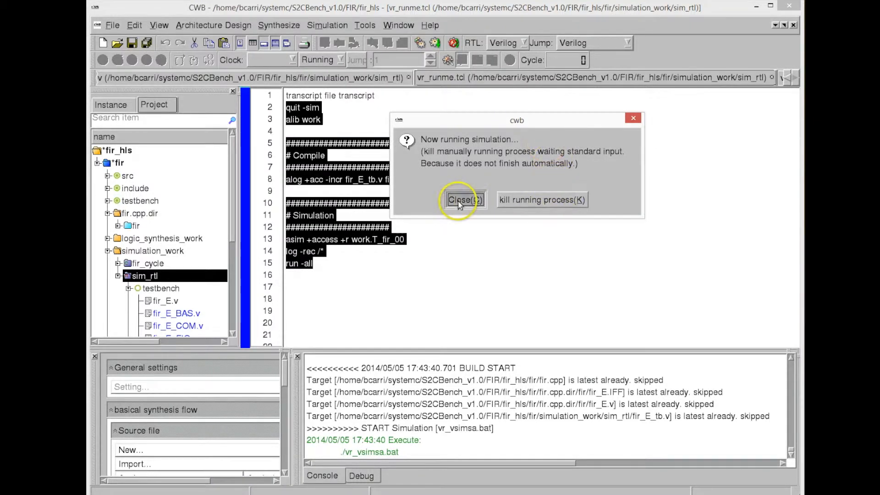
{"action": "left_click", "coordinate": [464, 199]}
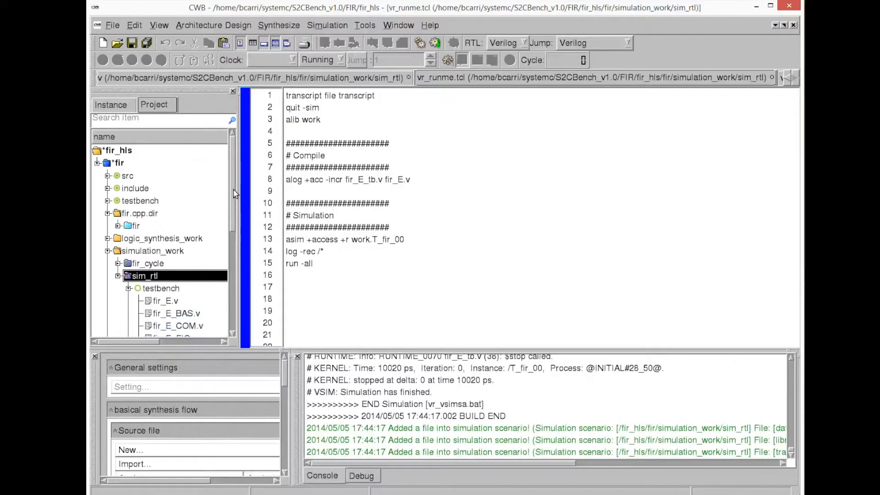
{"action": "scroll", "scroll_direction": "down", "scroll_amount": 3}
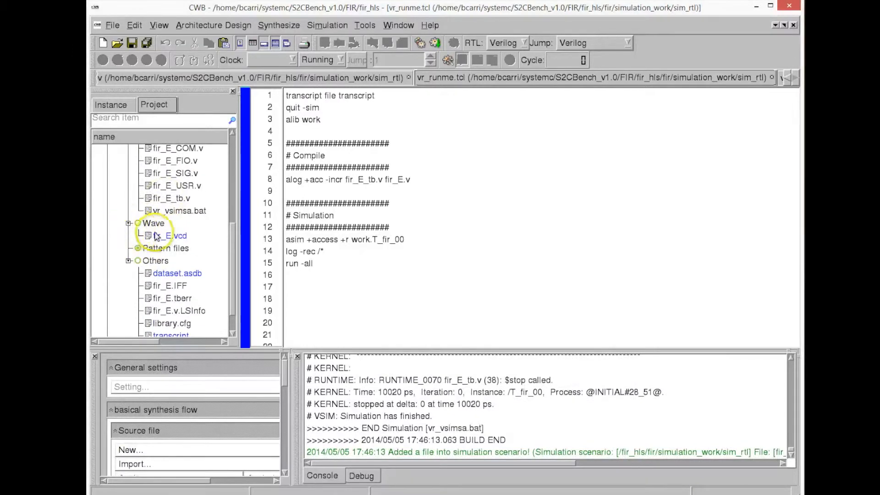
Open fir_E.vcd in GTKWave, expand T_fir_00 > U_fir, zoom to full range, then close it.
{"action": "double_click", "coordinate": [171, 235]}
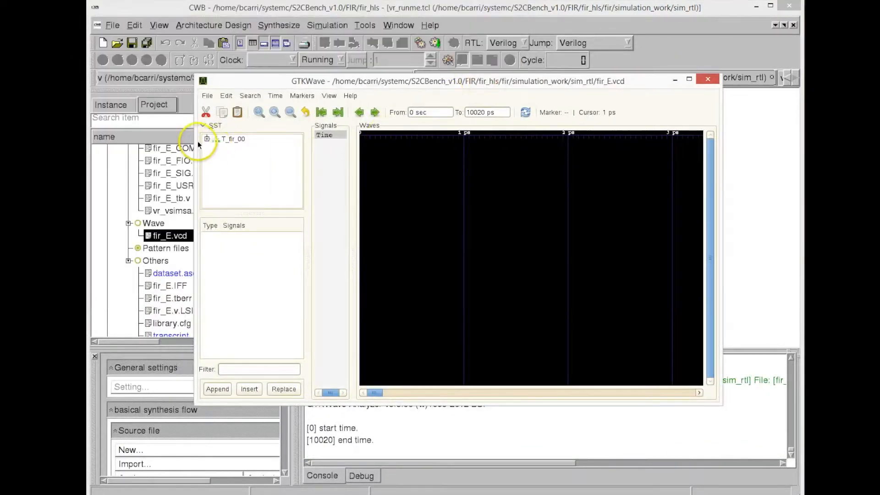
{"action": "left_click", "coordinate": [207, 138]}
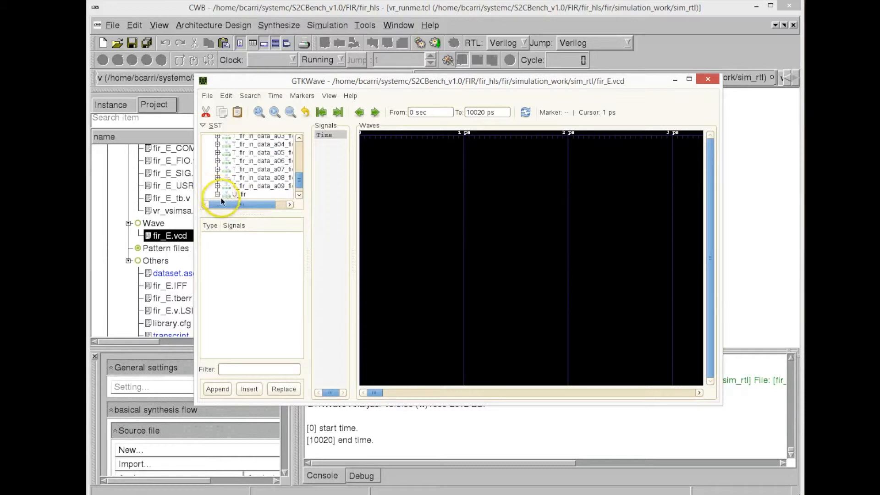
{"action": "left_click", "coordinate": [243, 194]}
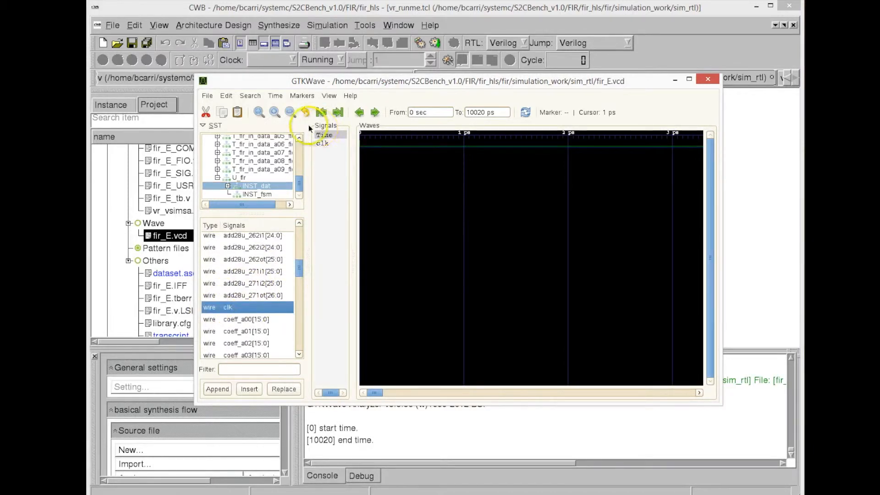
{"action": "left_click", "coordinate": [259, 112]}
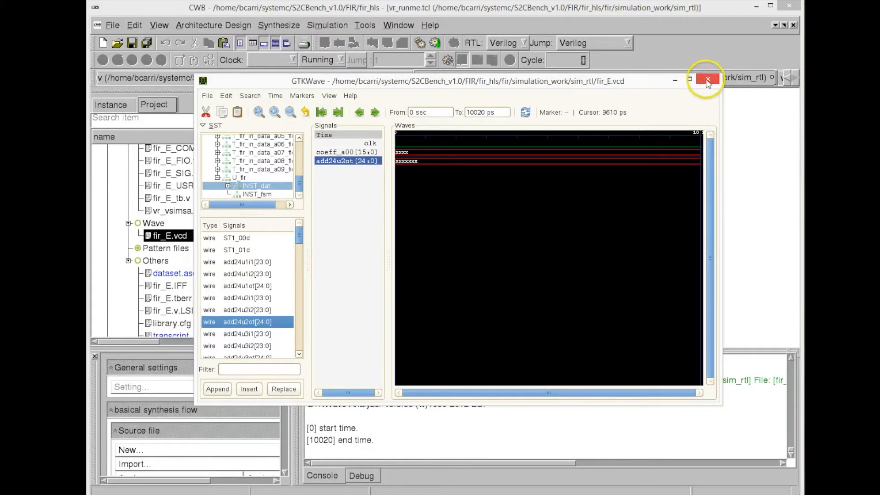
{"action": "left_click", "coordinate": [705, 78]}
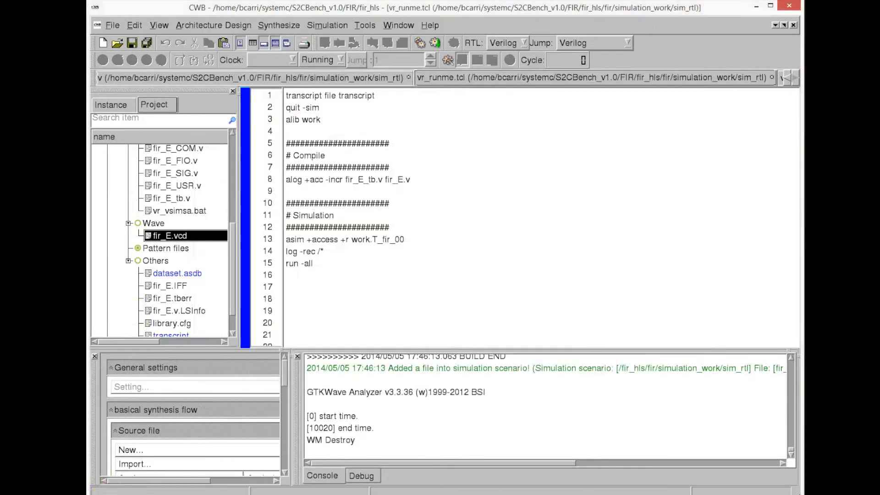